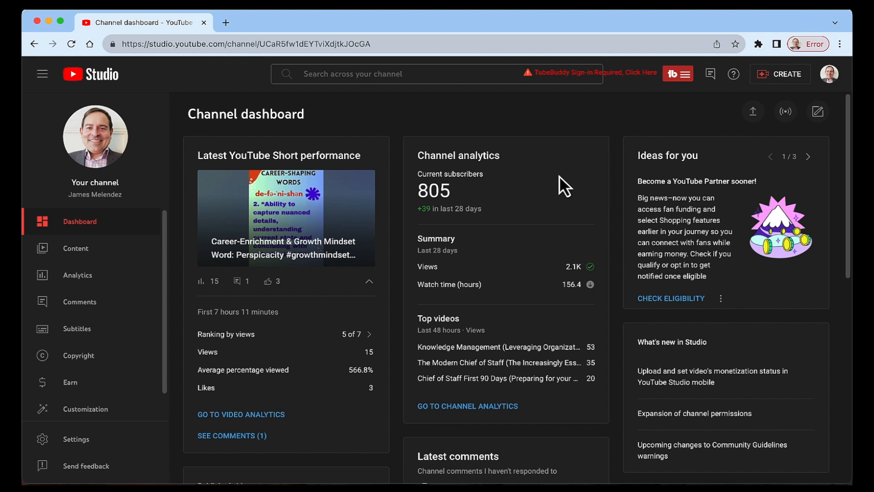
Start a video upload from the CREATE menu with a file chosen from the Desktop.
click(780, 74)
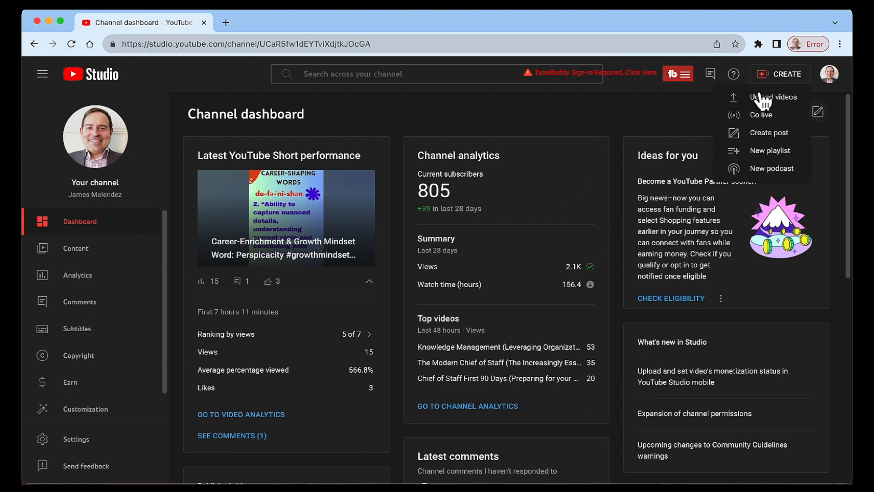
click(772, 97)
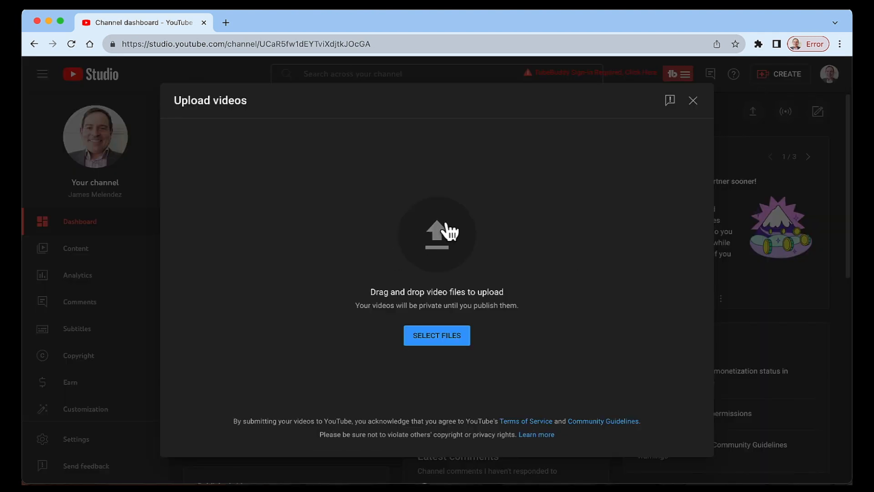
click(436, 335)
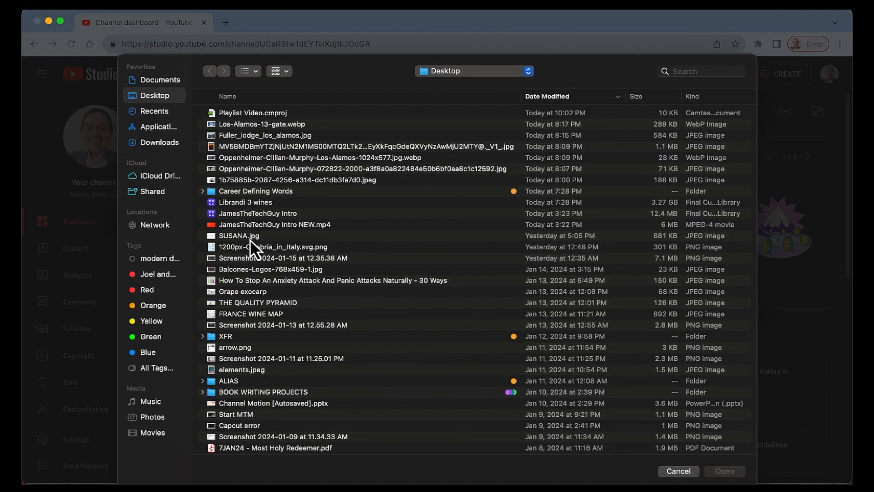
click(678, 471)
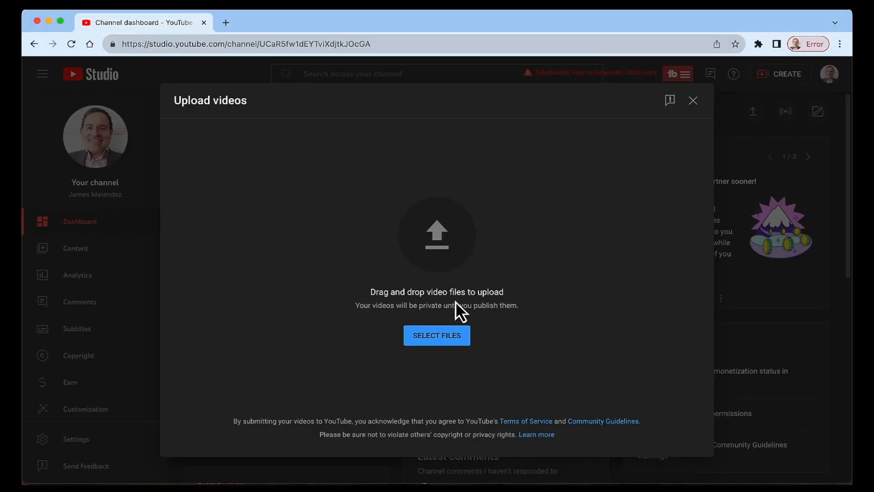
click(437, 335)
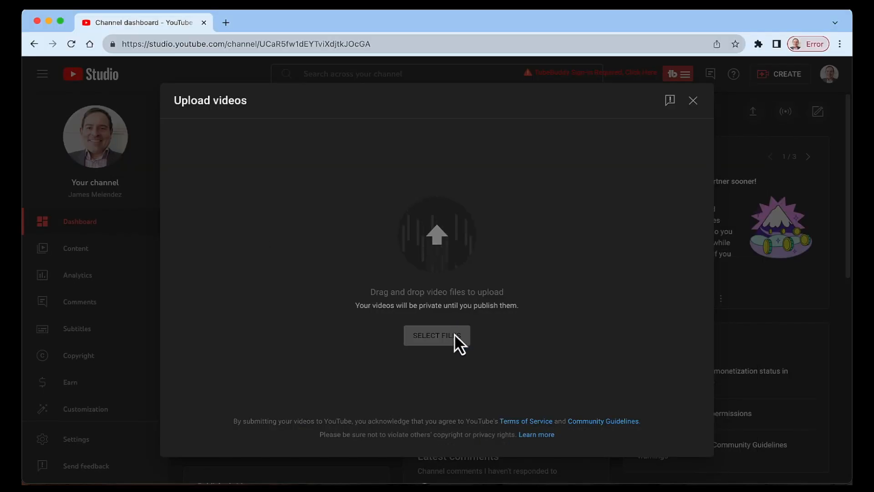
Title the video 'Operational Video' and bring up the new playlist choices in Playlists.
click(436, 335)
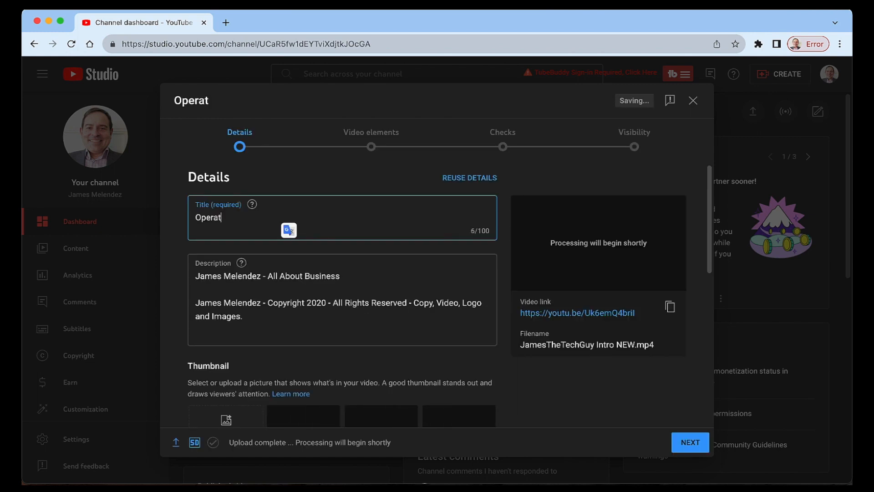
text(ional)
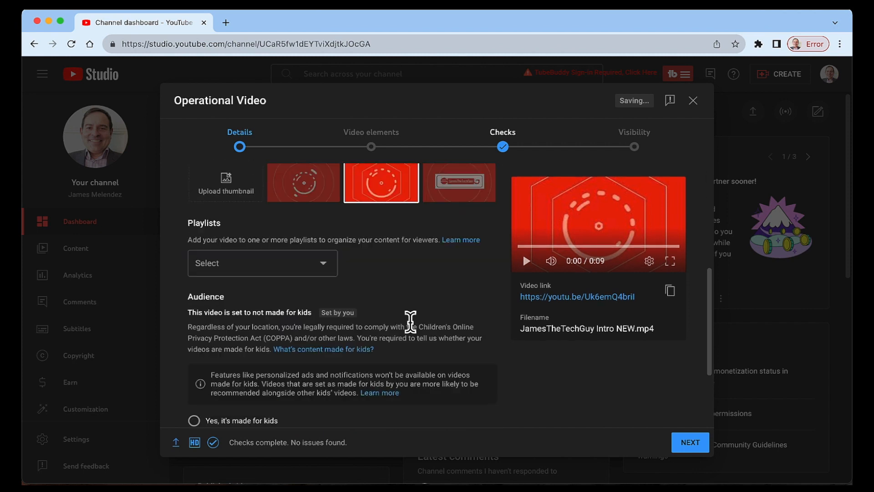
click(262, 262)
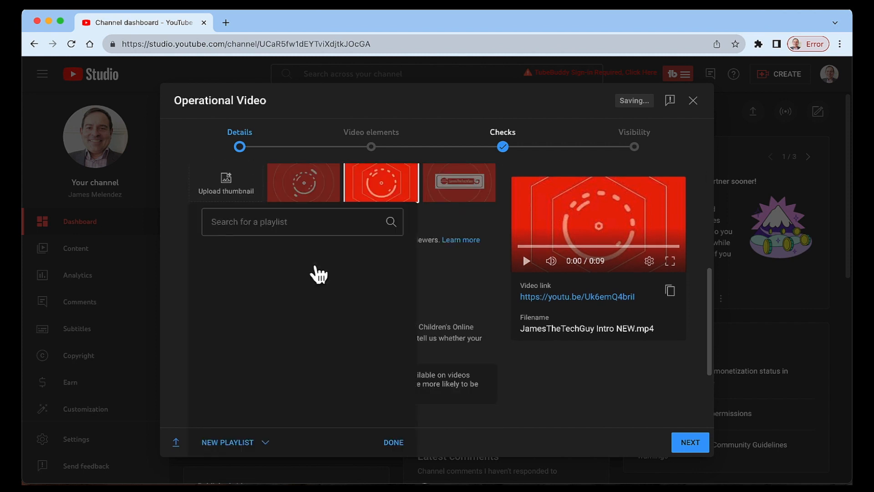
click(302, 222)
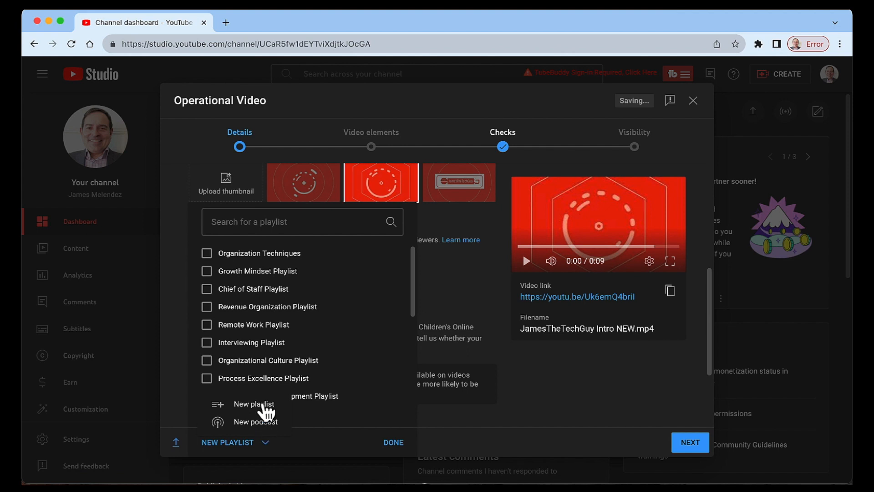
Create a public 'Operational Playlist' with its title and description entered.
click(253, 404)
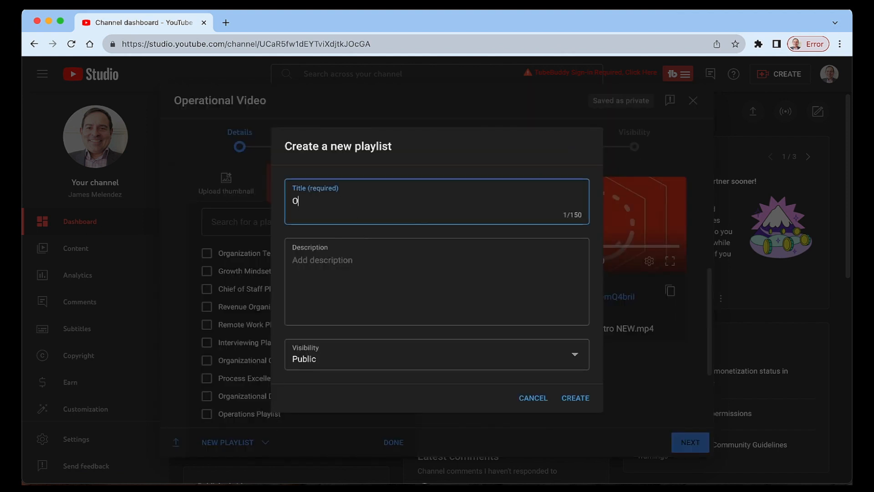
text(Operational Playlist)
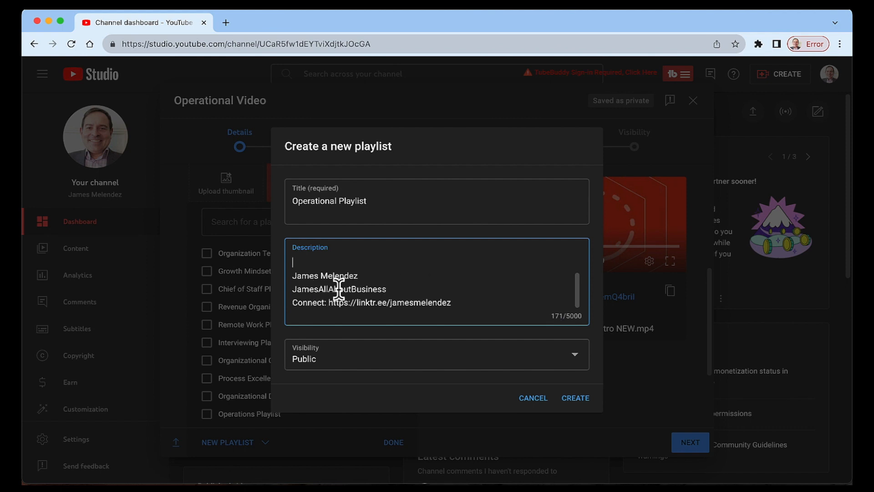
mouse_move(374, 309)
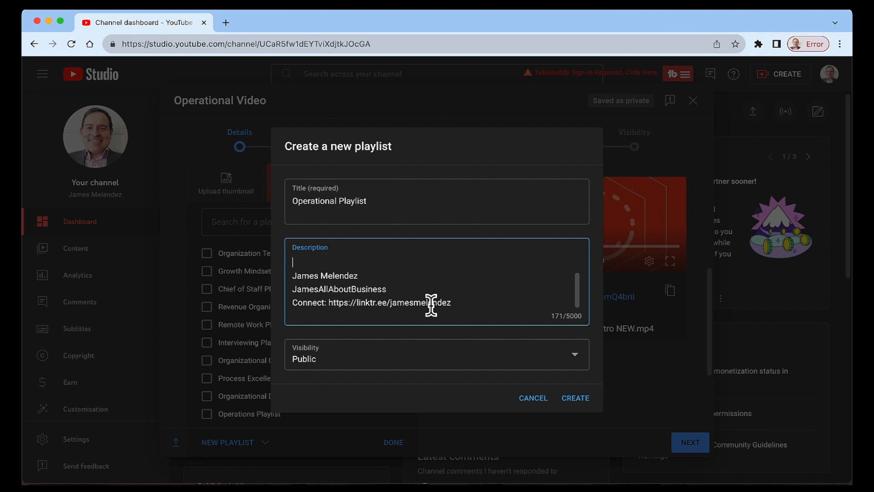
mouse_move(587, 404)
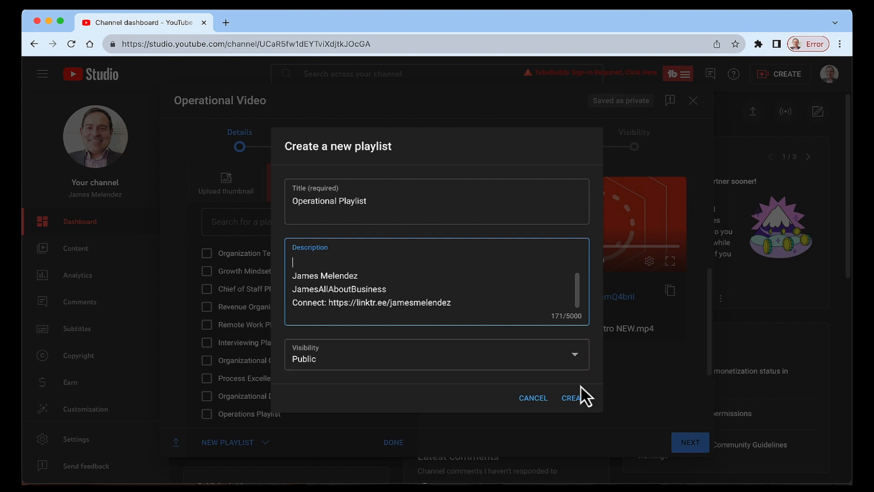
mouse_move(579, 416)
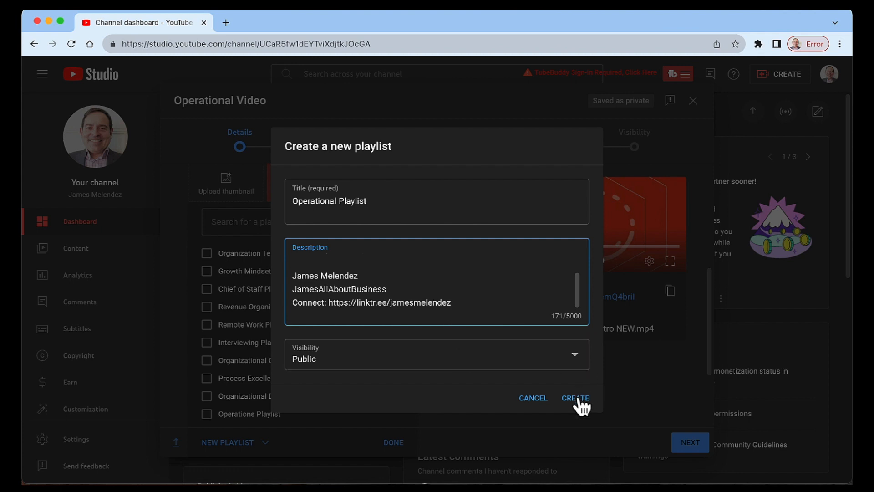
click(576, 398)
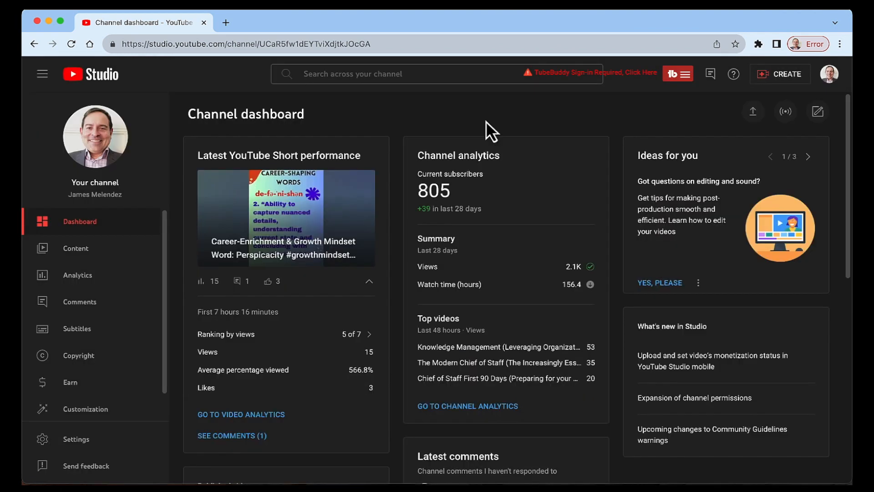
Open the channel Content page, view Playlists, then return to the Videos list.
click(76, 248)
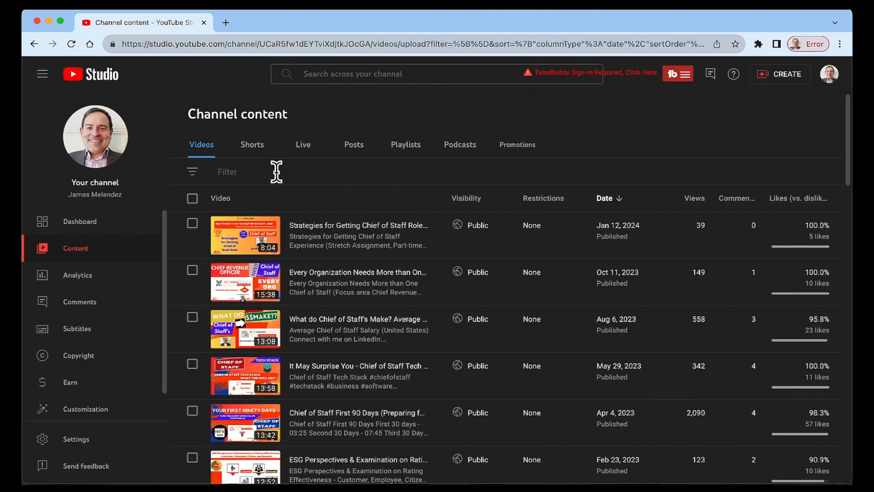
click(406, 145)
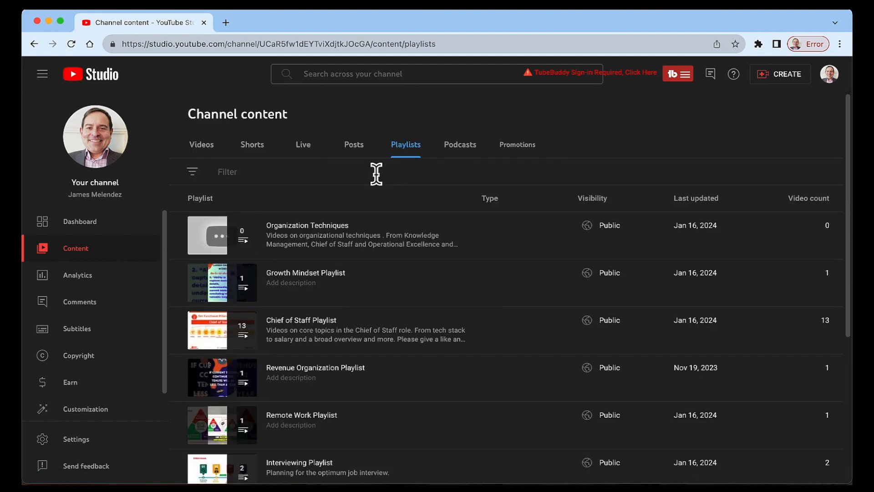
mouse_move(285, 45)
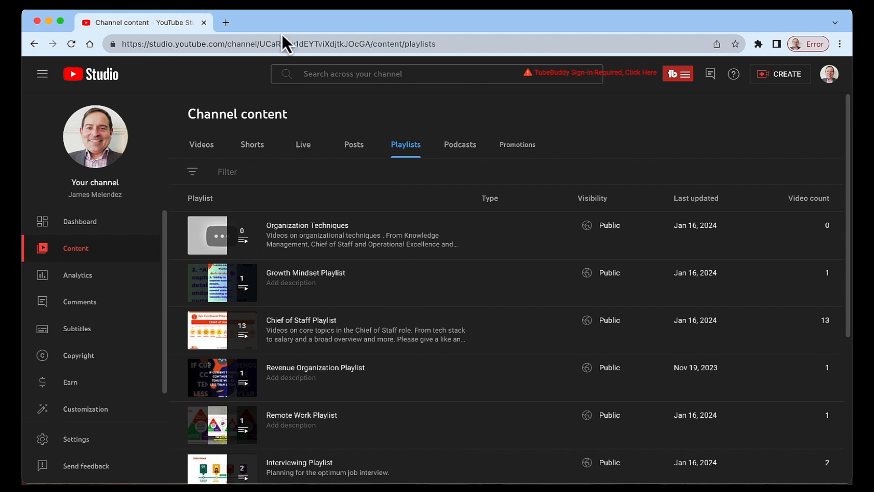
mouse_move(253, 149)
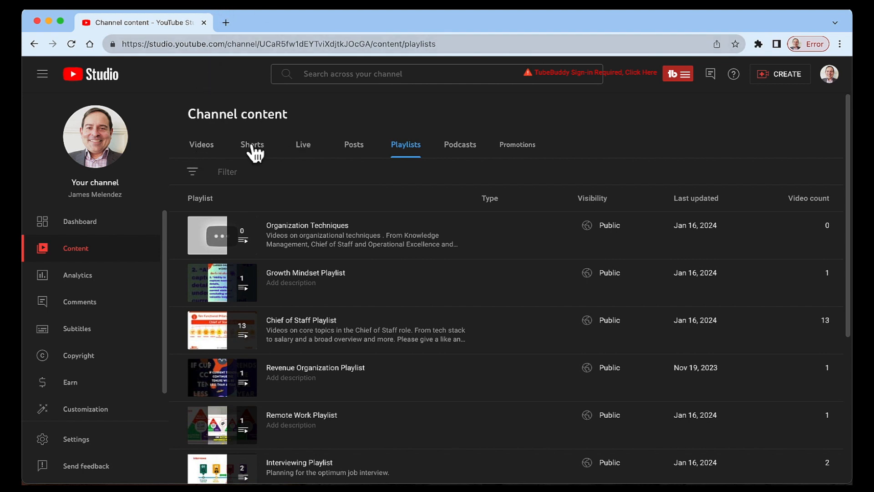
click(201, 144)
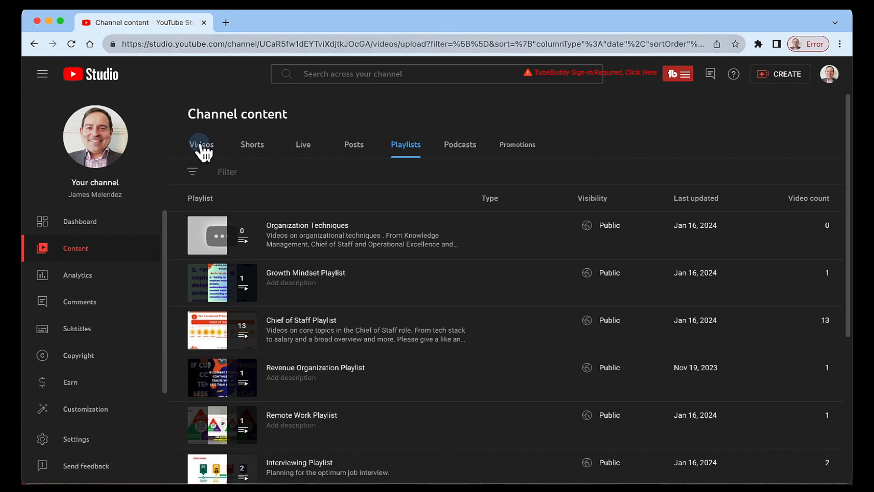
click(202, 144)
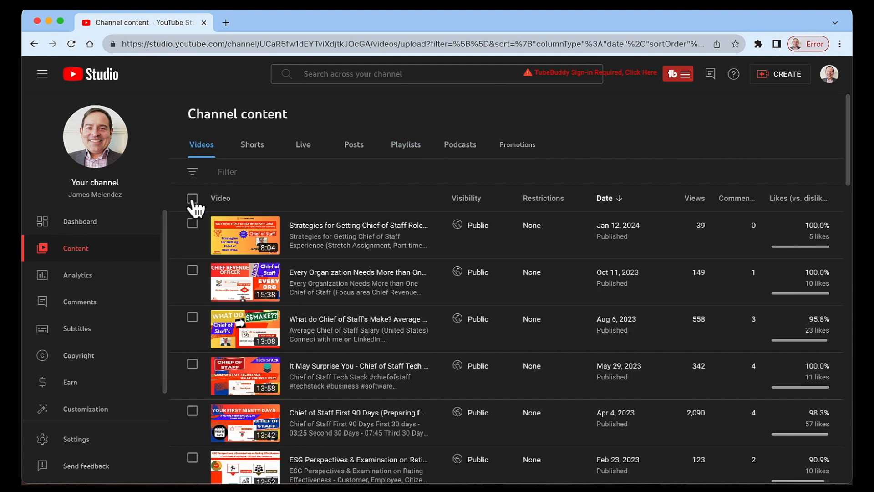
Select only the newest video, the January 12, 2024 Chief of Staff upload.
click(192, 199)
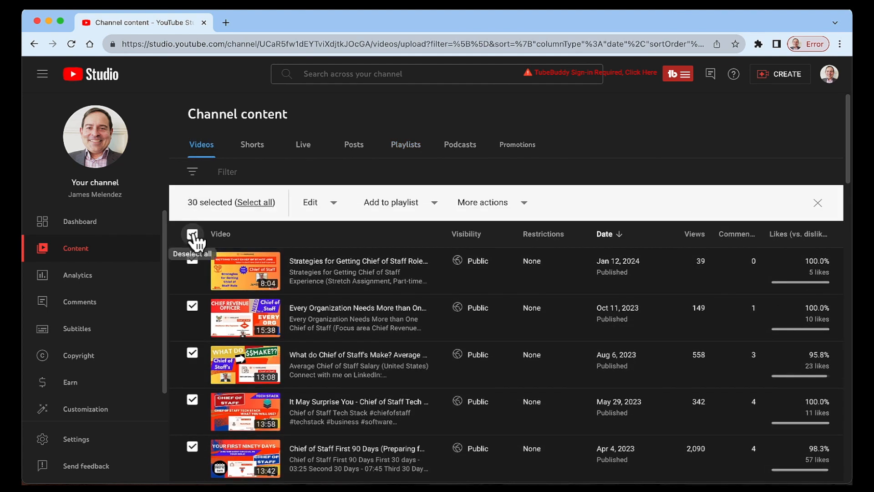
click(193, 234)
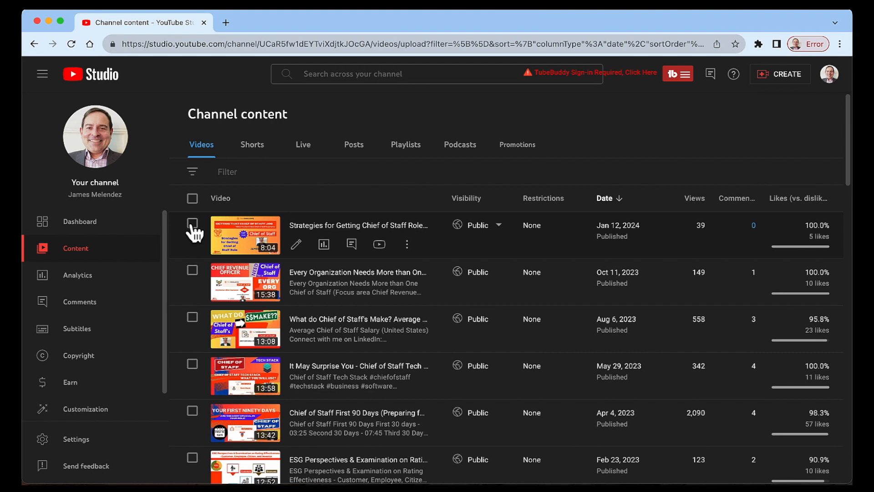
click(192, 224)
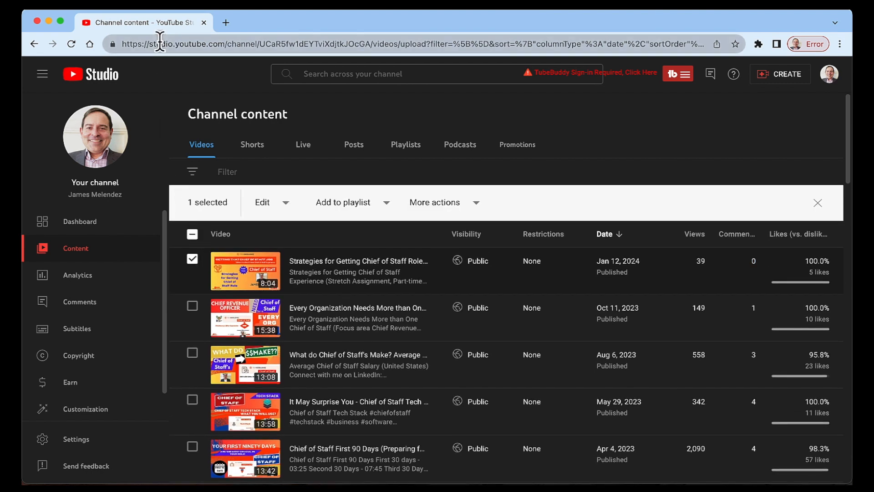
mouse_move(232, 48)
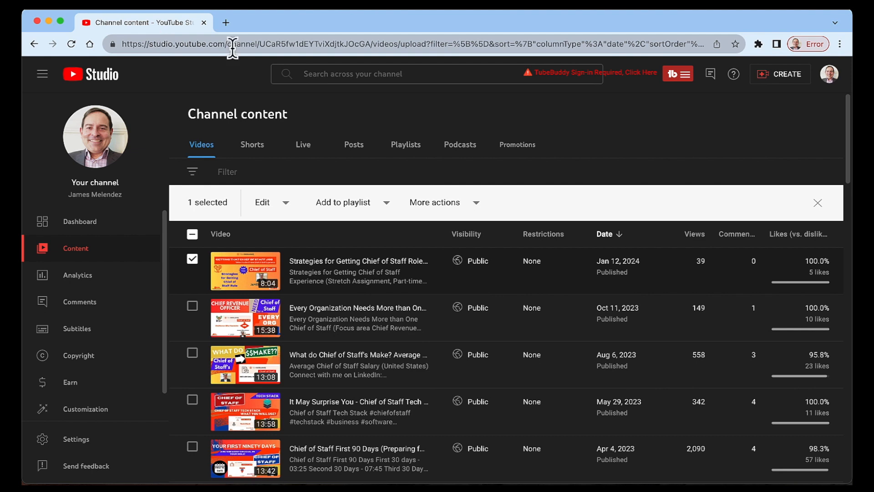
mouse_move(390, 114)
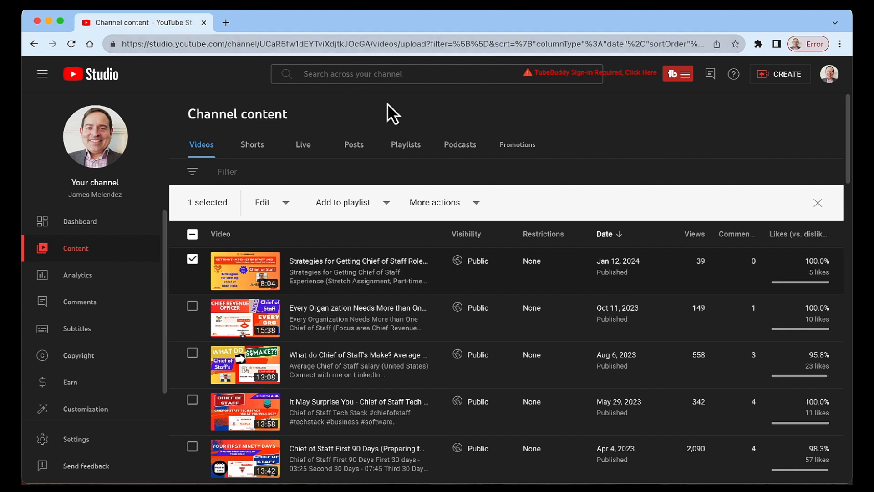
Create 'Operational Playlist' with a knowledge management and operational excellence description.
click(343, 202)
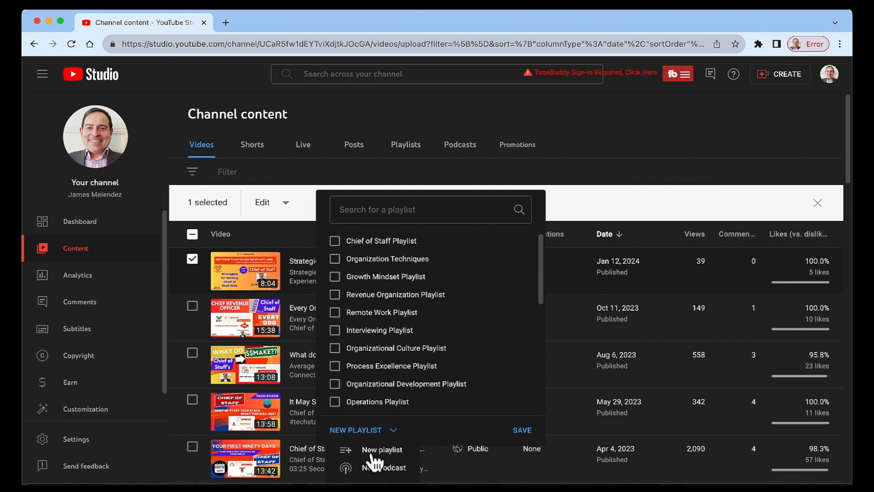
click(382, 449)
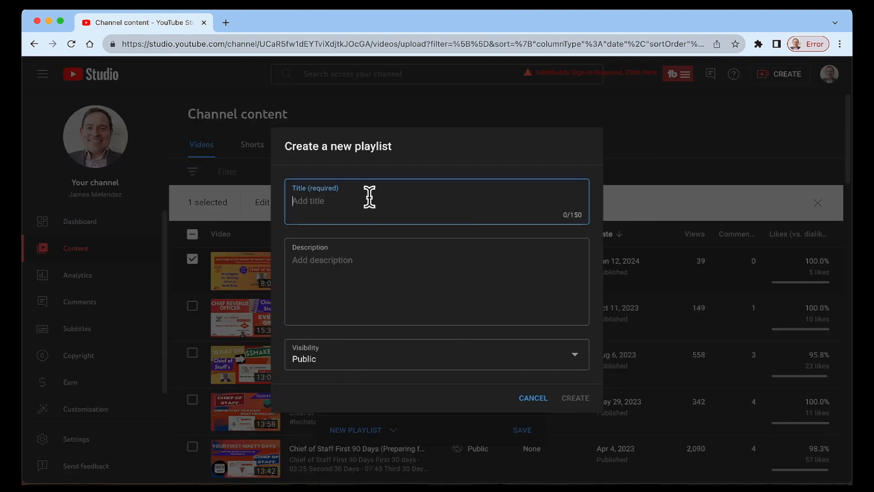
text(Operational Playlist)
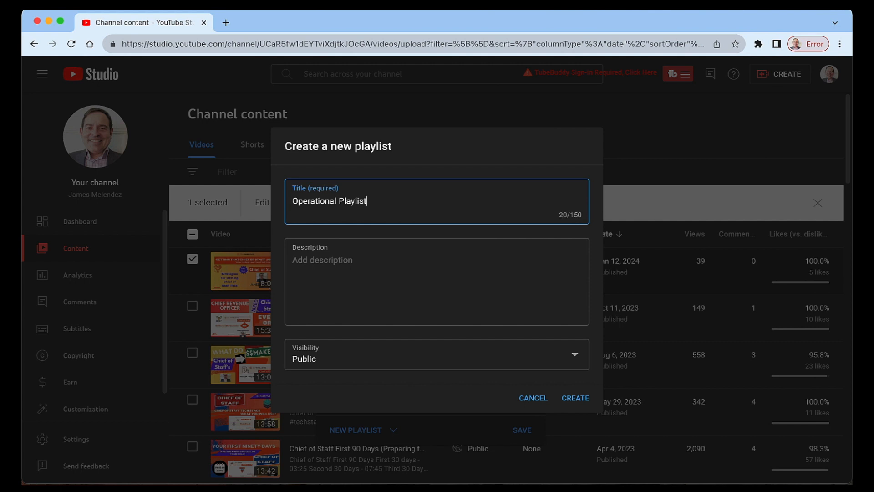
click(402, 256)
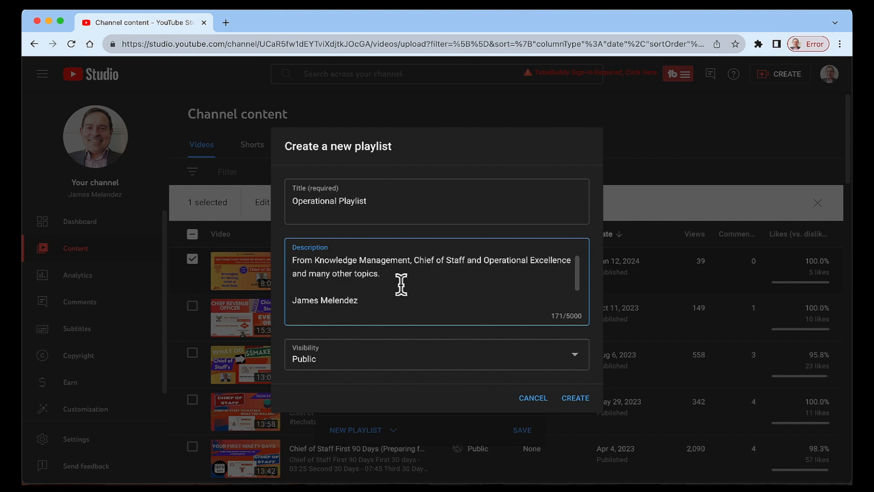
scroll(down, 3)
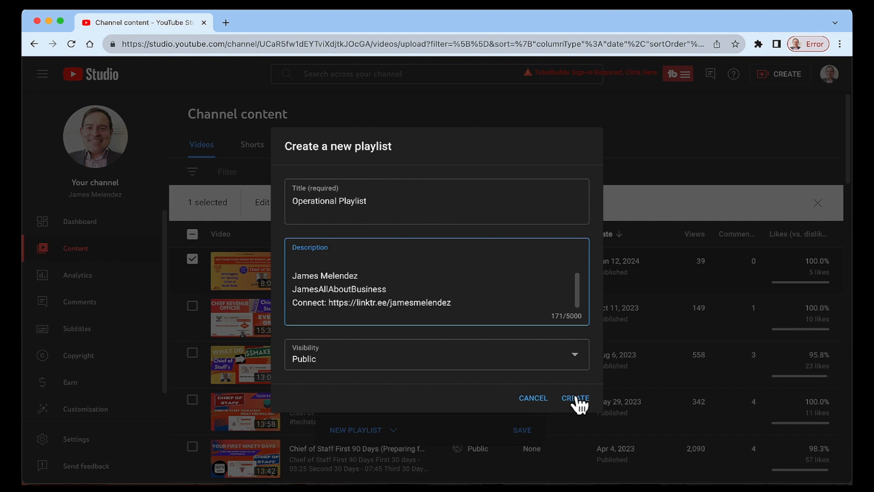
click(575, 398)
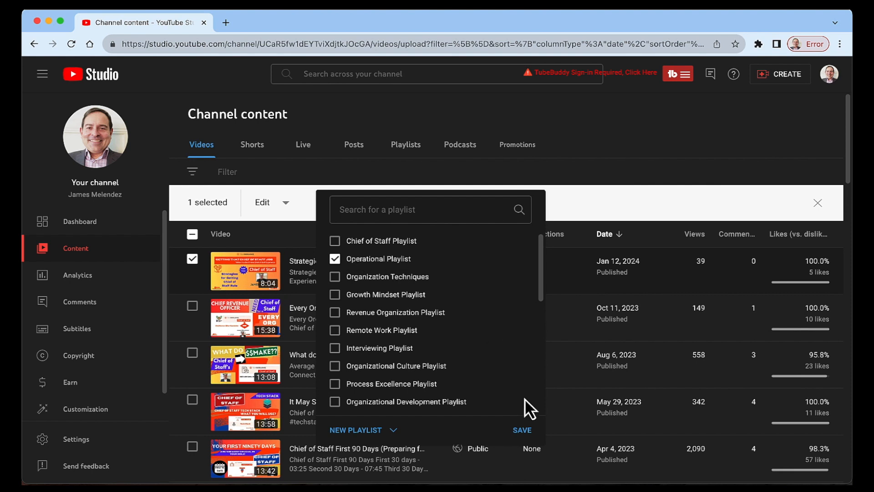
Save the selected video into the ticked Operational Playlist.
click(522, 430)
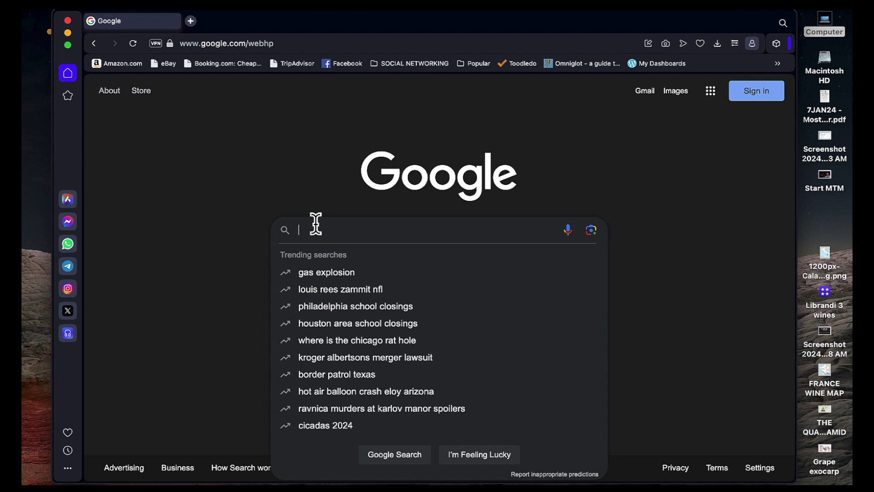
Search Google for 'Chief of Staff Youtube Playlist' and open James Melendez's Chief of Staff Playlist.
text(Chief of)
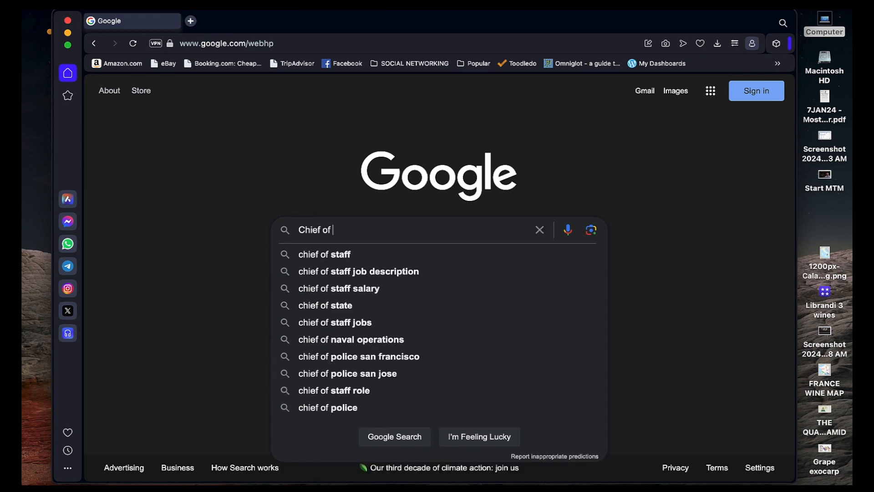
text(Staff Youtube Playlist)
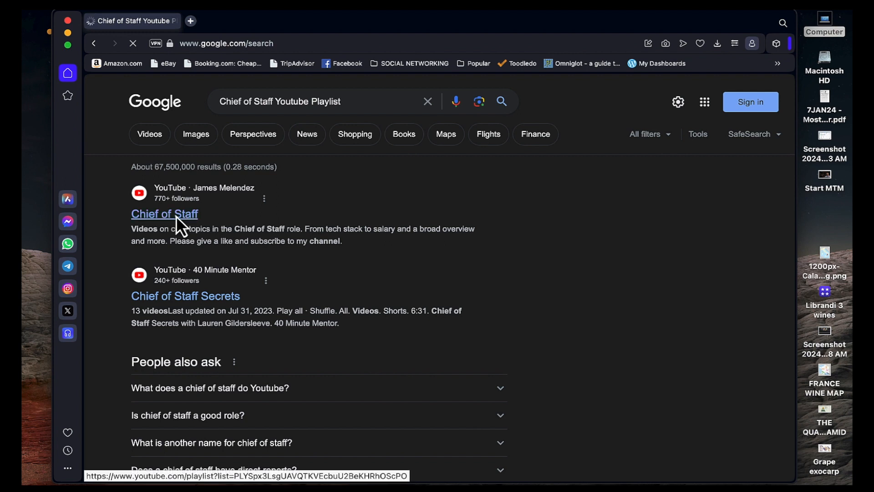
click(164, 213)
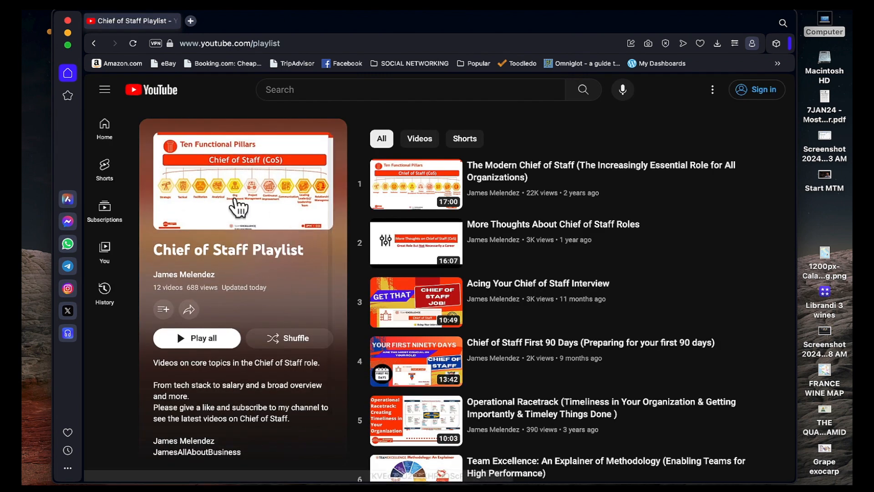
scroll(down, 3)
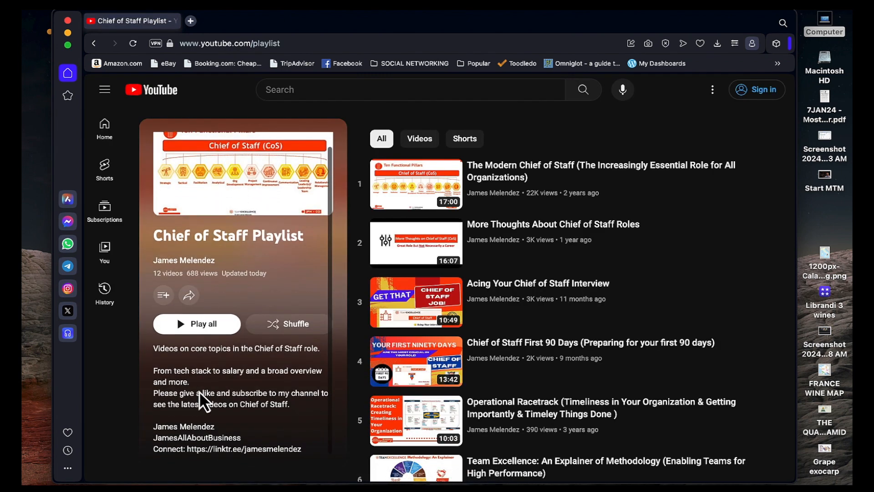
mouse_move(266, 474)
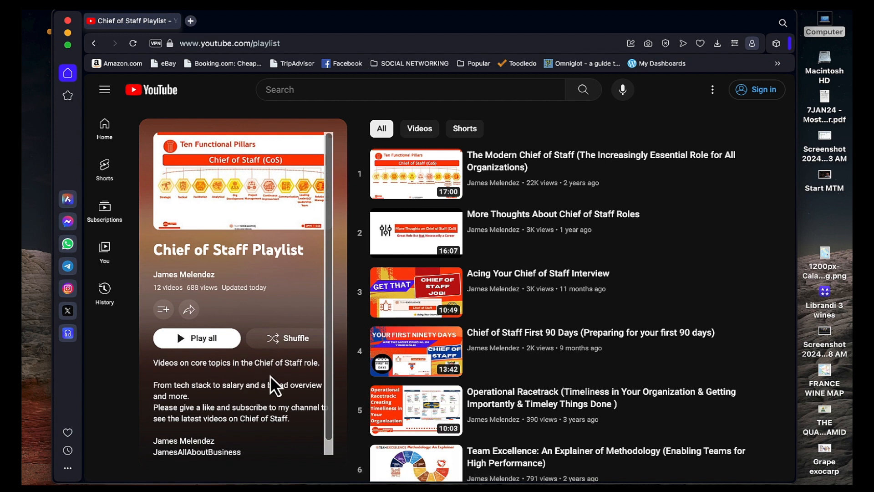
mouse_move(243, 405)
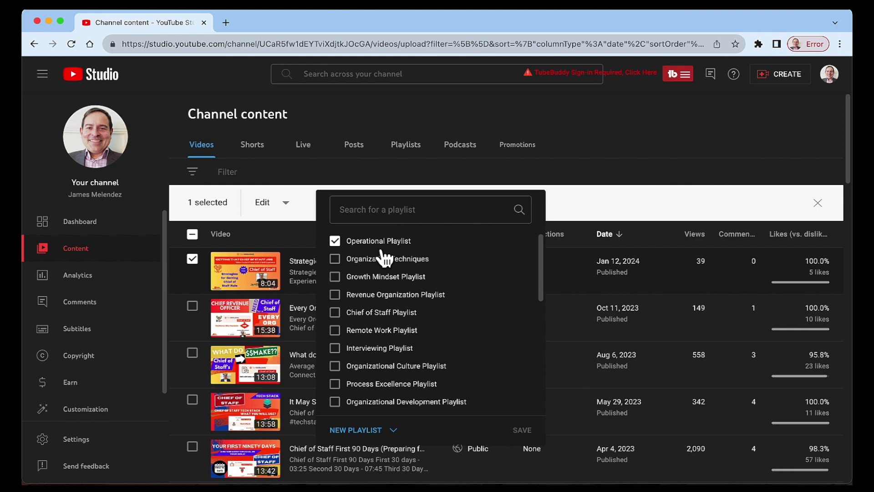
mouse_move(455, 322)
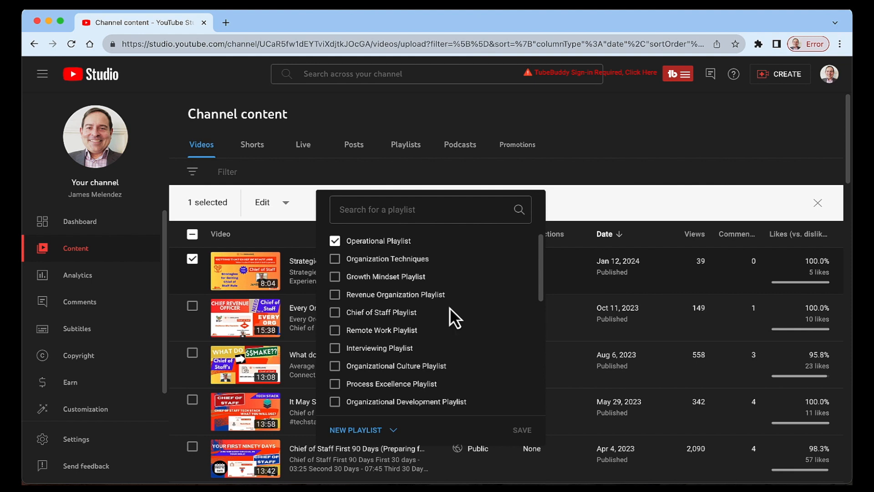